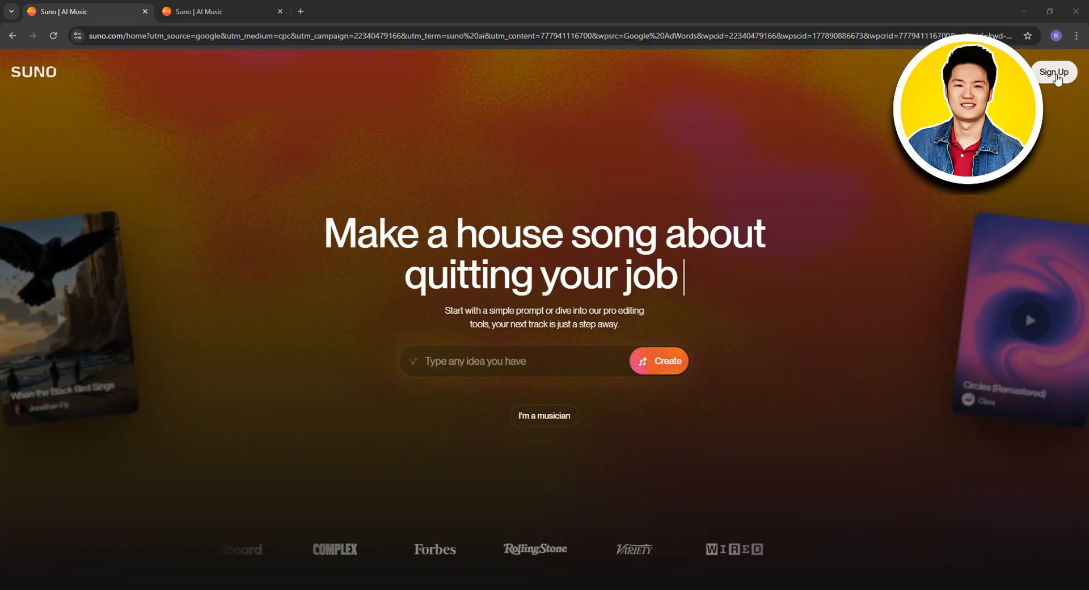
Step: Sign in from the top-right to reach the signed-in Suno home feed
click(222, 11)
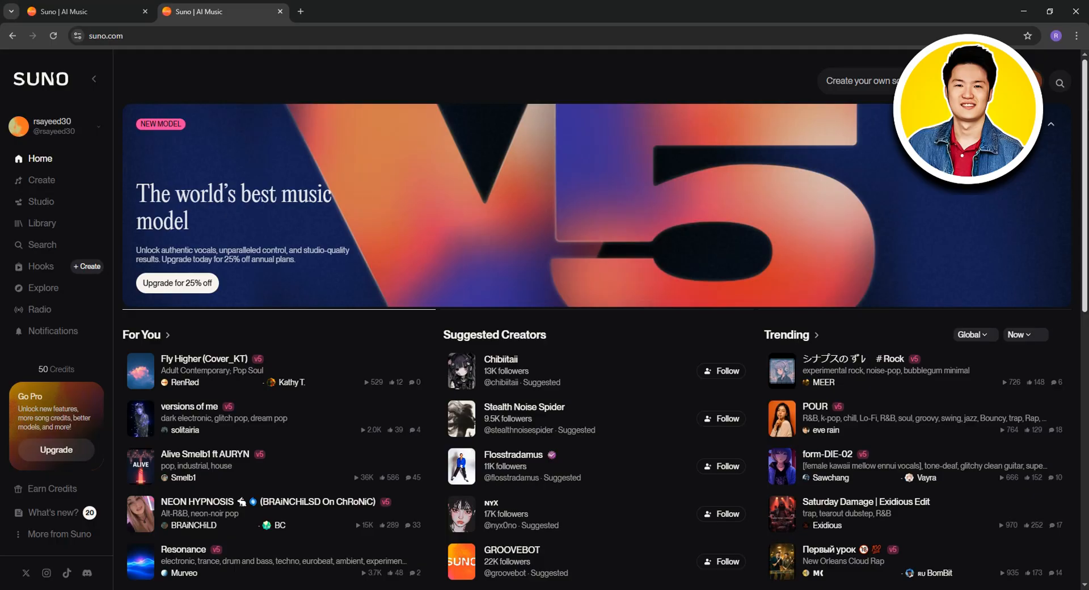
Step: Expand Earn Credits in the sidebar to list inviting friends and listen-and-rank
scroll(down, 3)
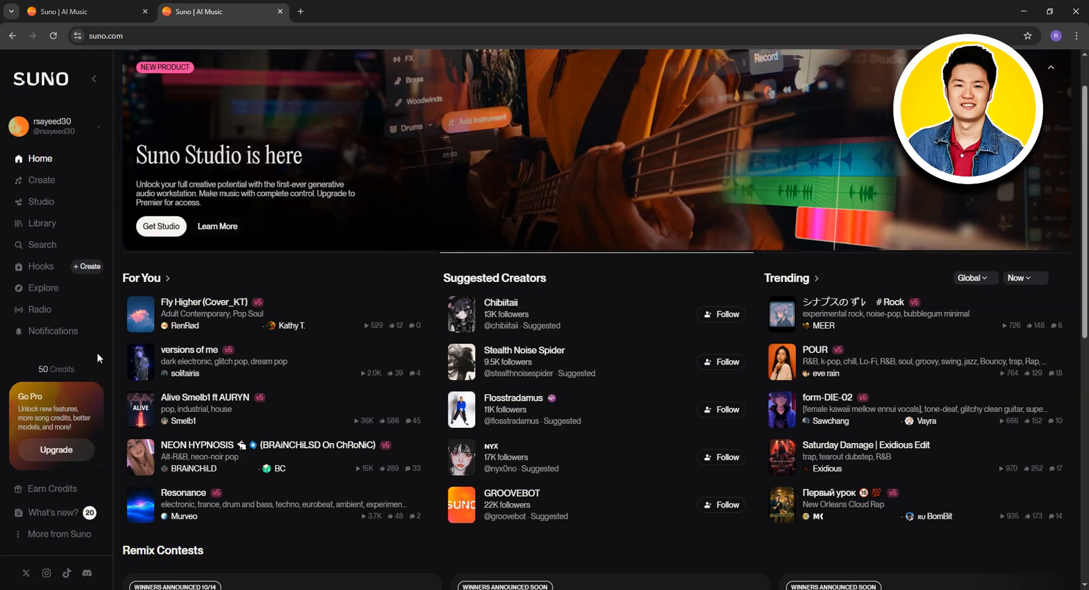
click(51, 488)
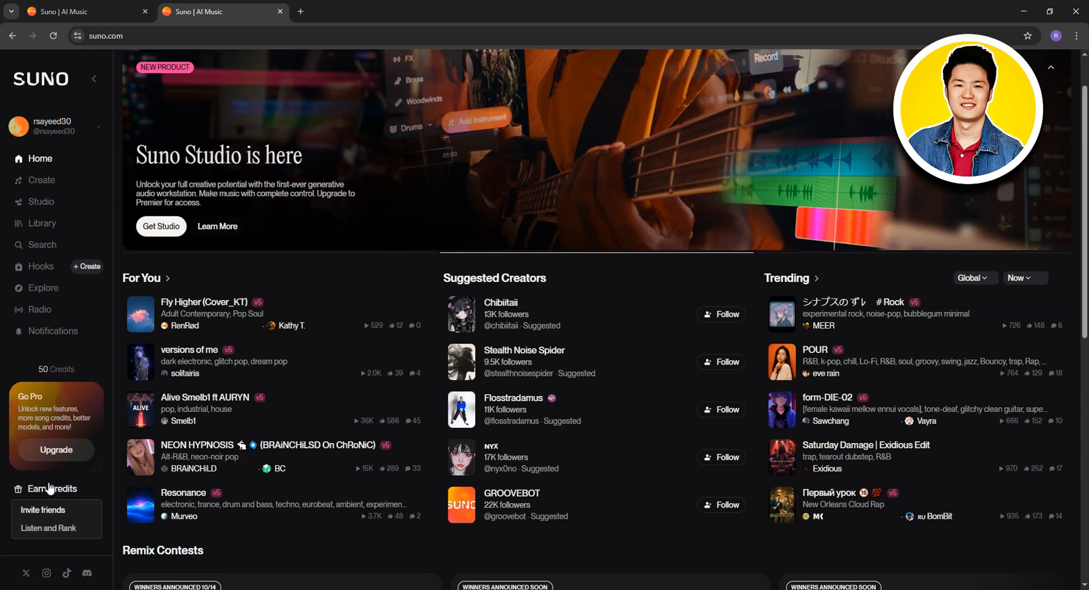
click(43, 509)
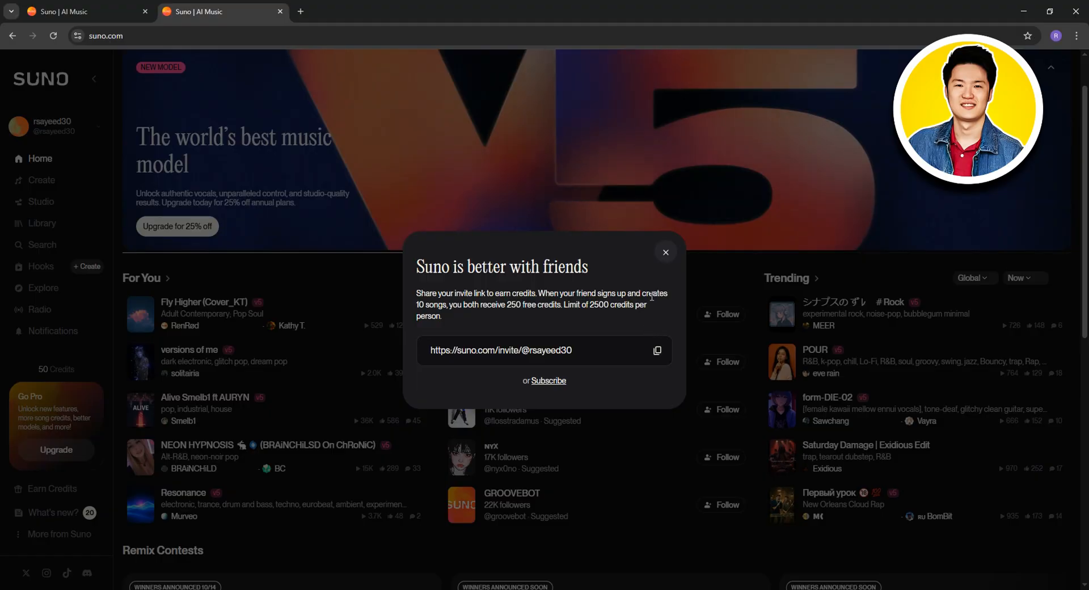
click(665, 252)
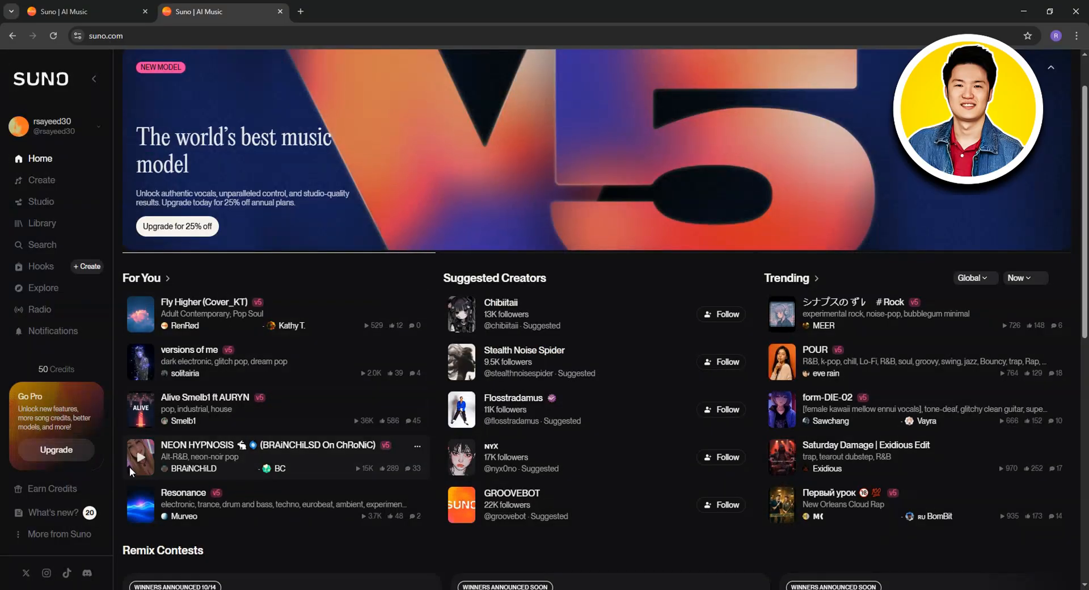
click(59, 533)
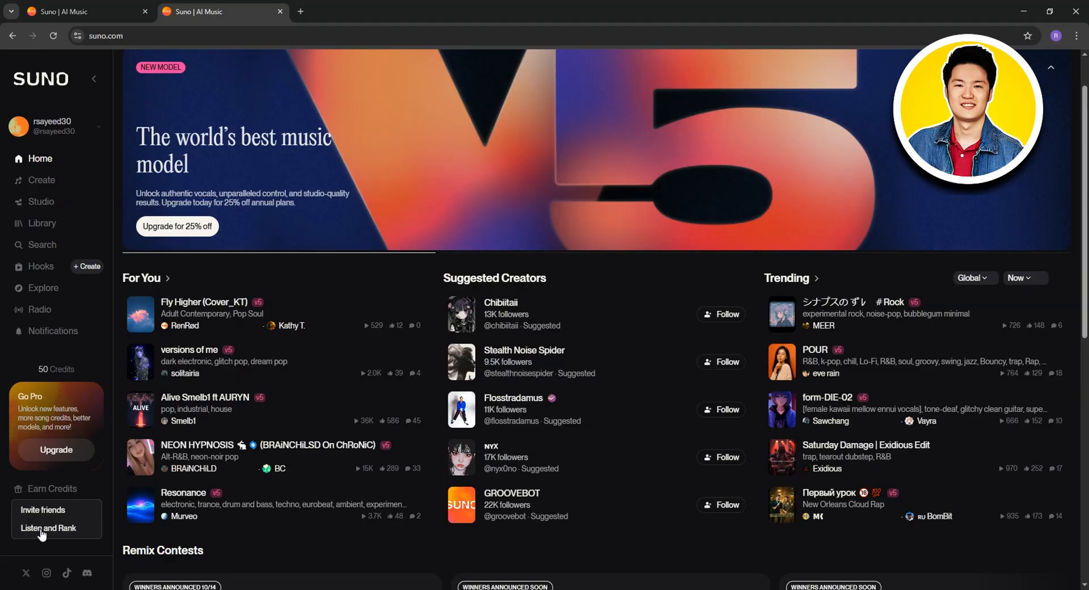
Step: Go to Listen and Rank, reaching the Listen for Credits page with zero tasks
click(48, 527)
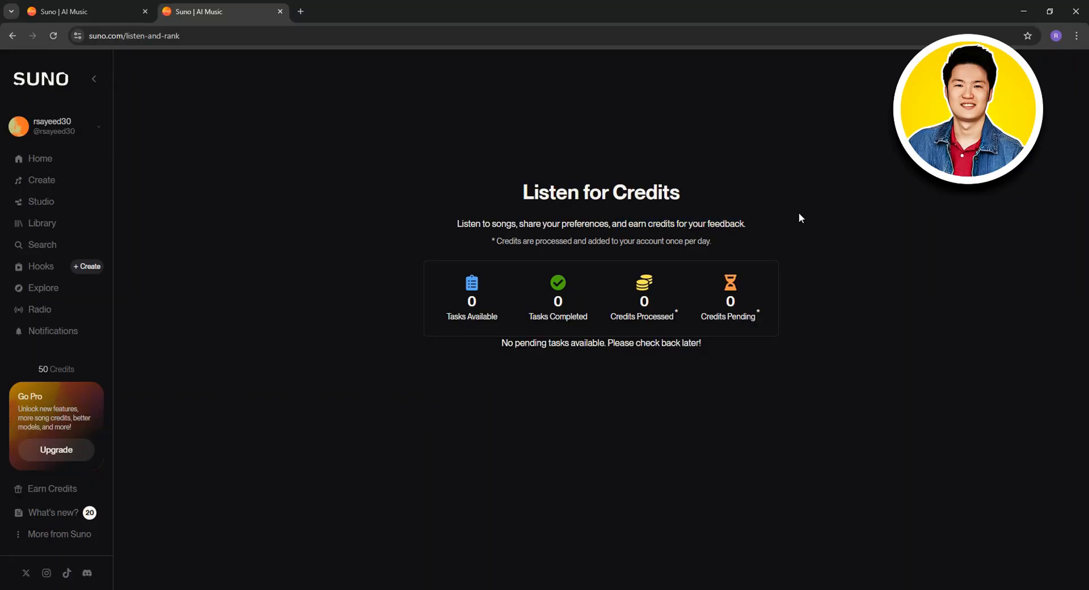
mouse_move(365, 417)
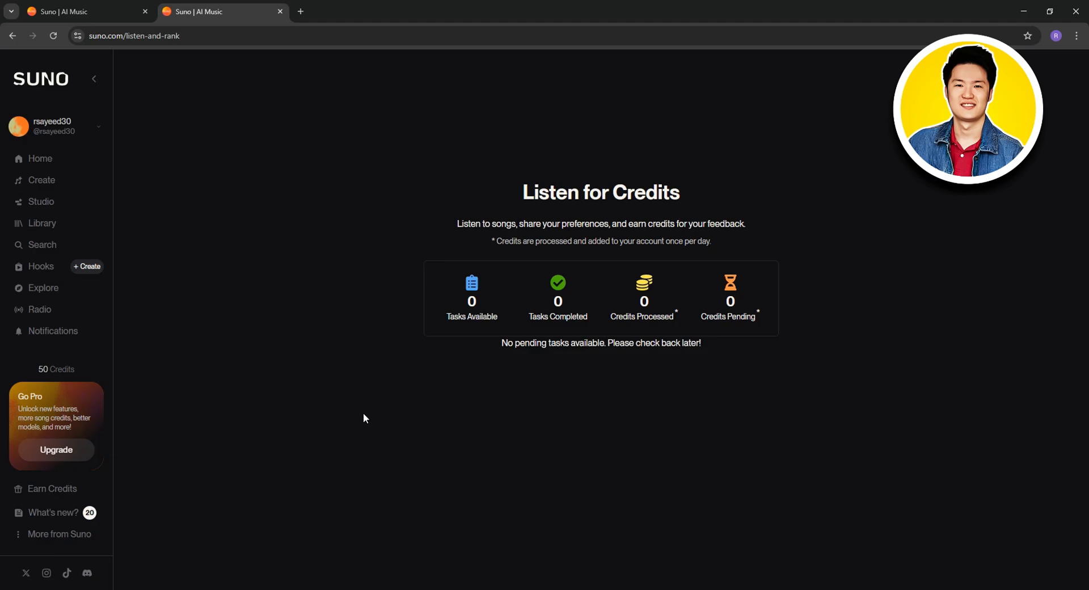
mouse_move(63, 450)
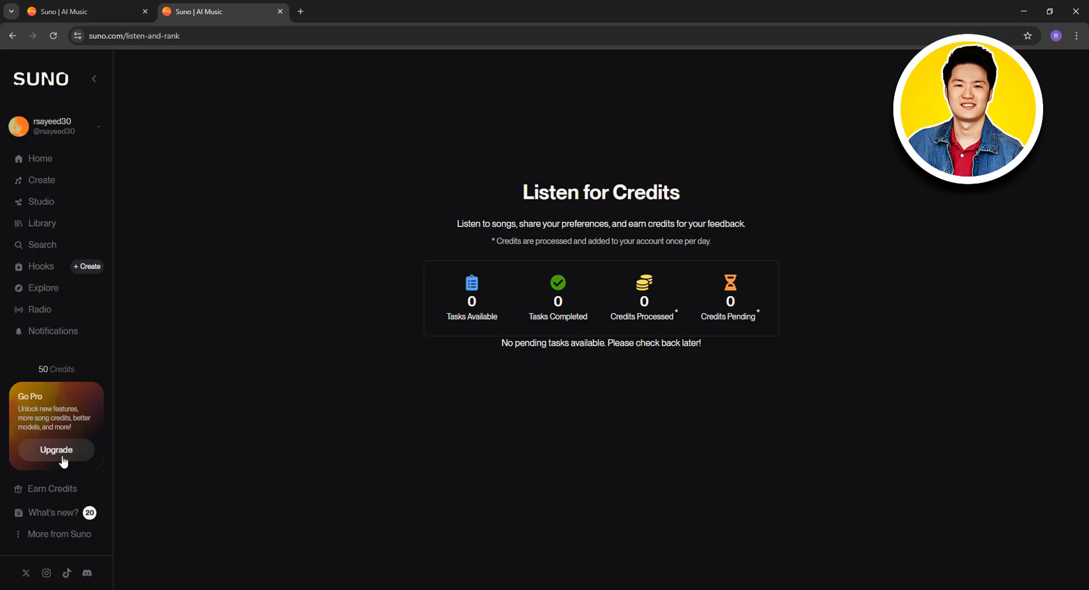
Step: Upgrade from the Go Pro card and highlight the Pro plan's 2,500 credits
click(57, 449)
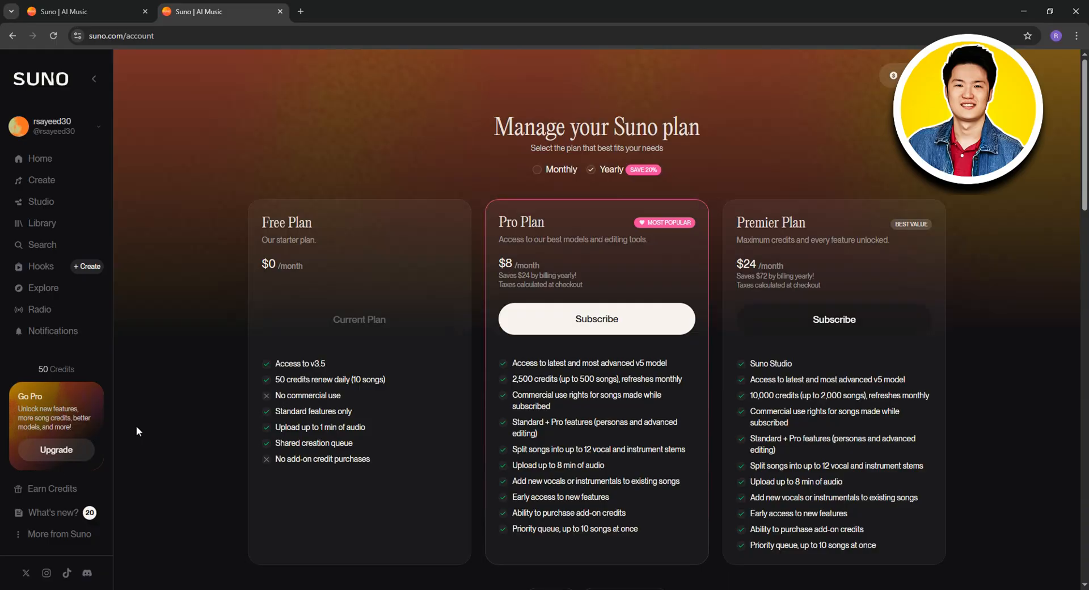
mouse_move(620, 235)
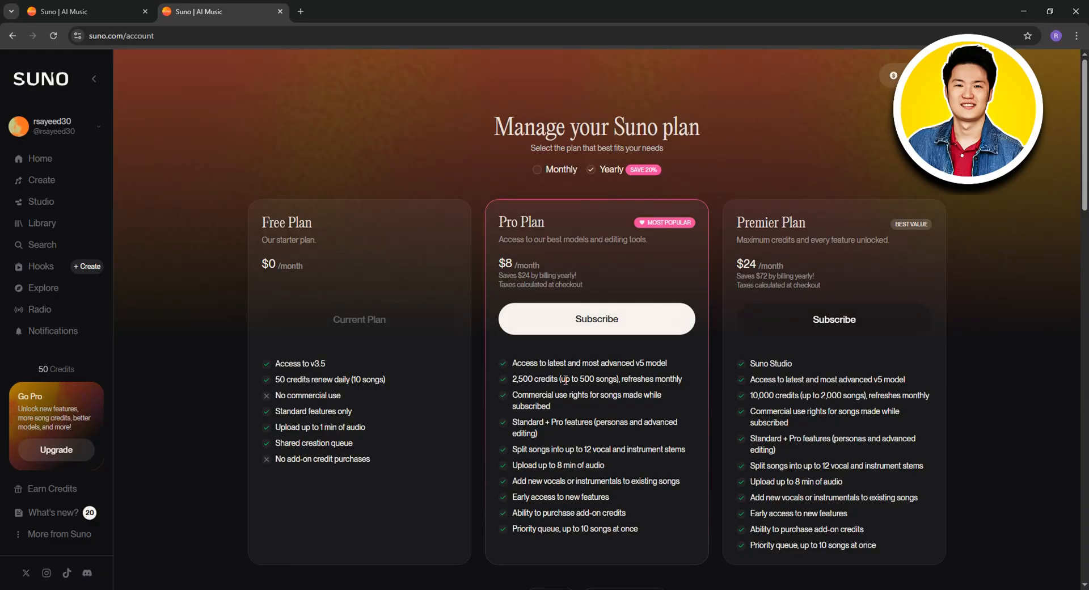
double_click(524, 379)
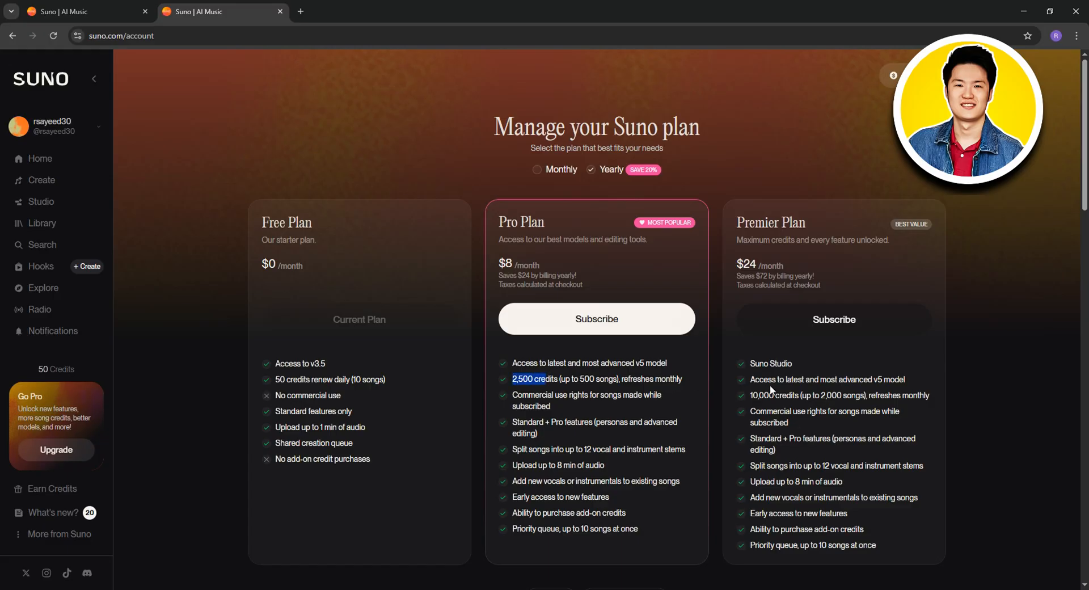